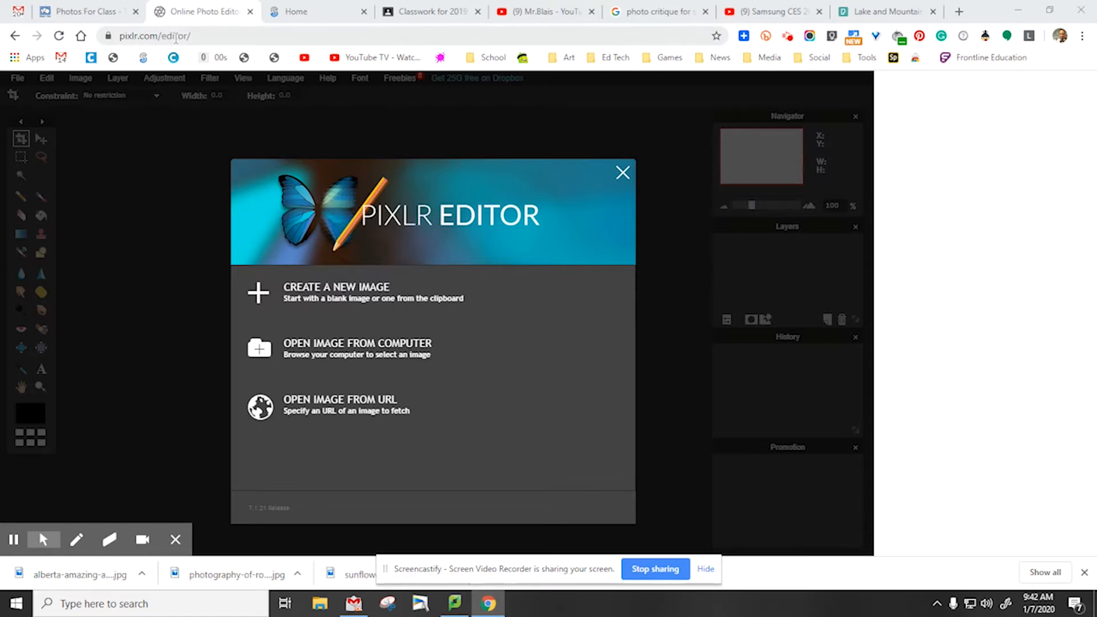
Select the Pixlr Editor web address in the browser's address bar
left_click(153, 36)
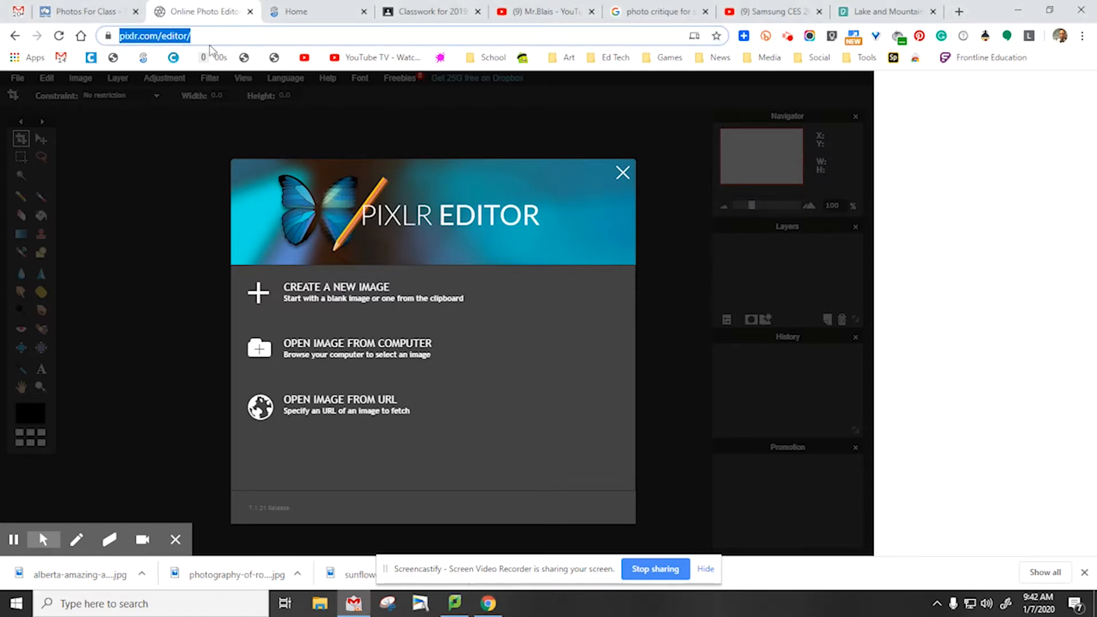
mouse_move(446, 383)
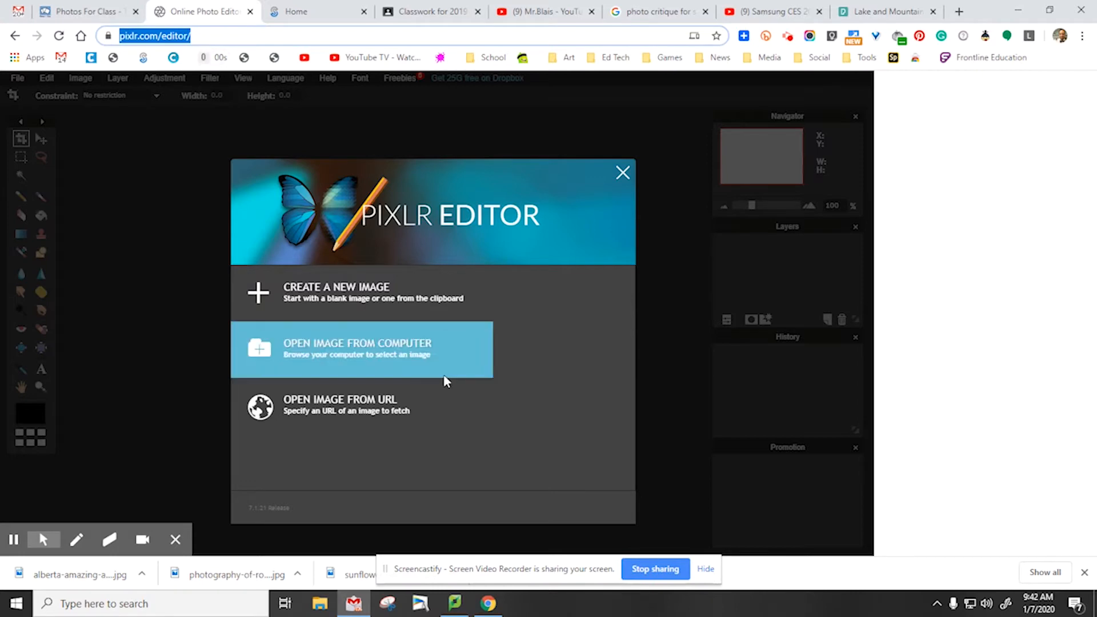
mouse_move(349, 330)
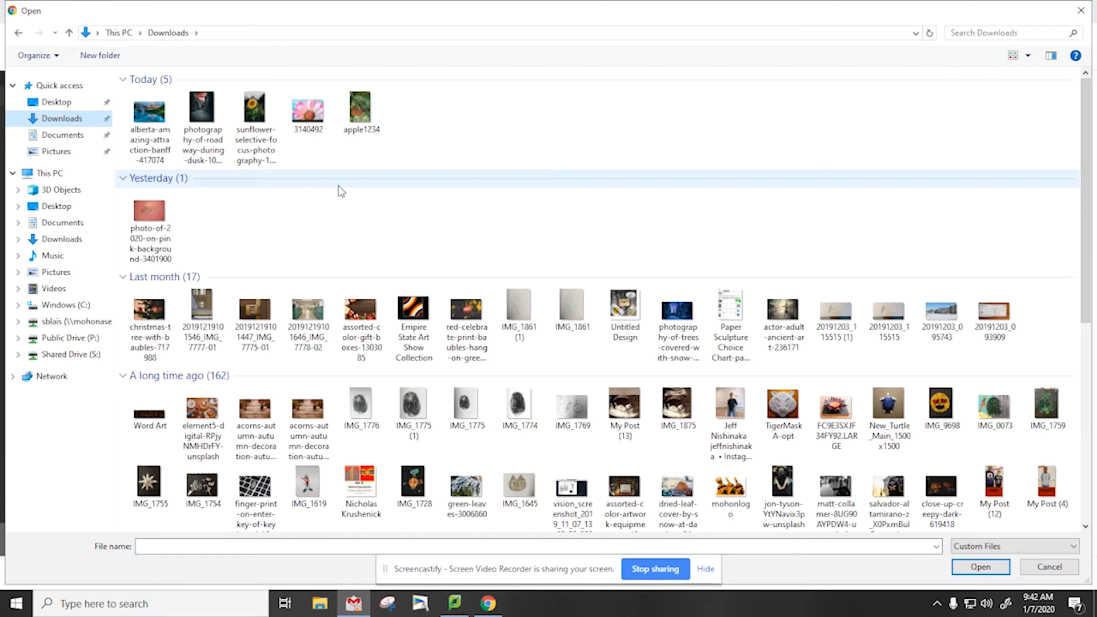
mouse_move(286, 177)
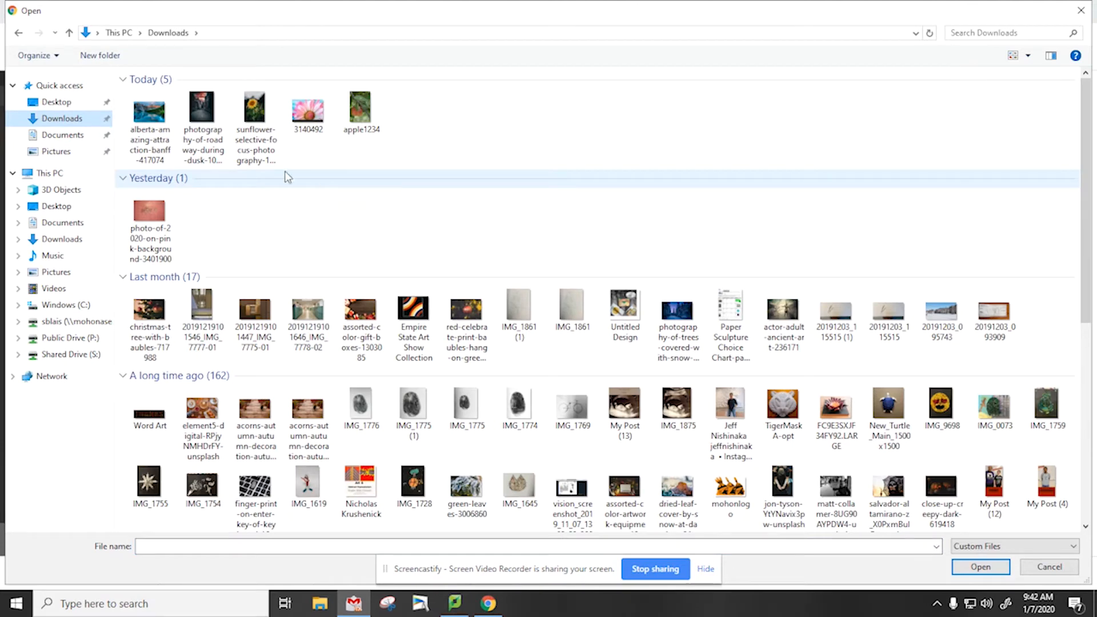
Open the alberta-amazing-attraction-banff landscape photo from Downloads
left_click(149, 112)
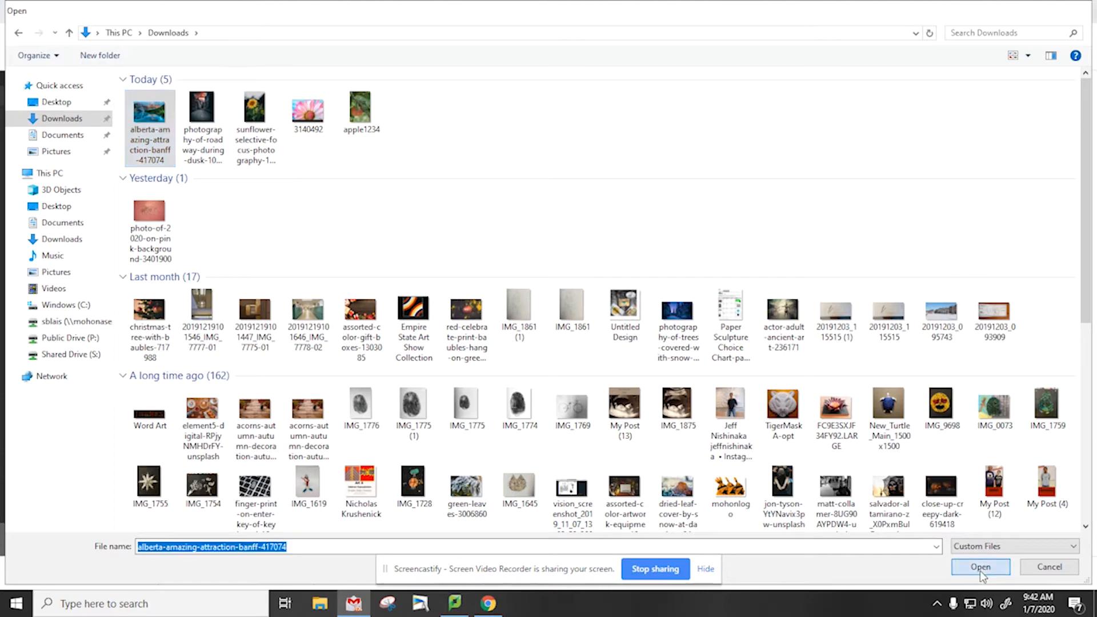
left_click(980, 566)
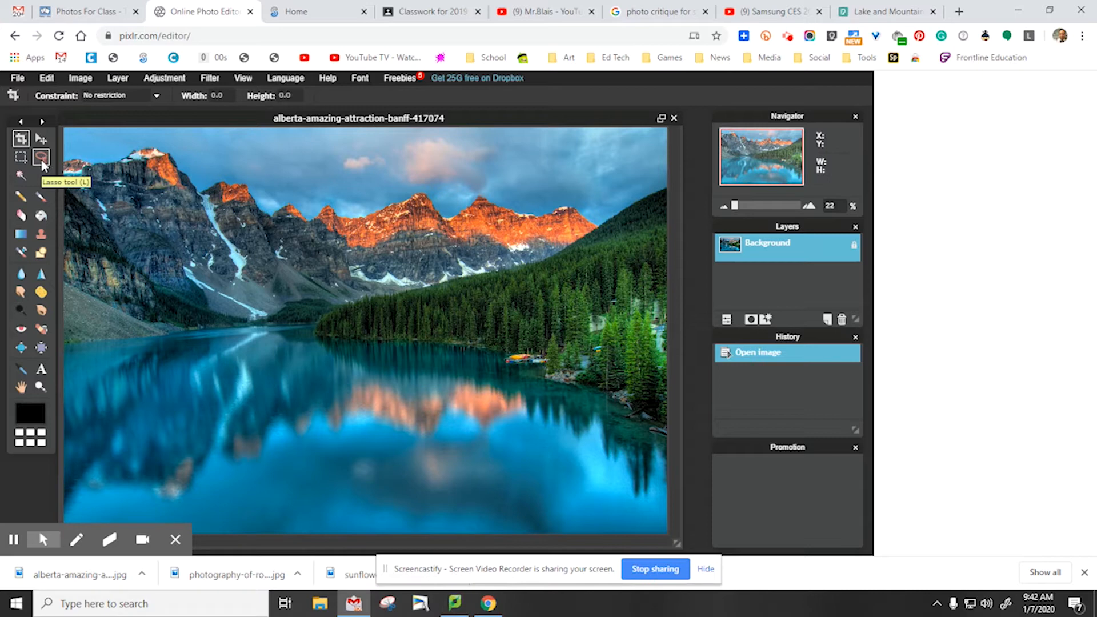
Trace a freehand Lasso selection along the lake's shoreline
left_click(40, 157)
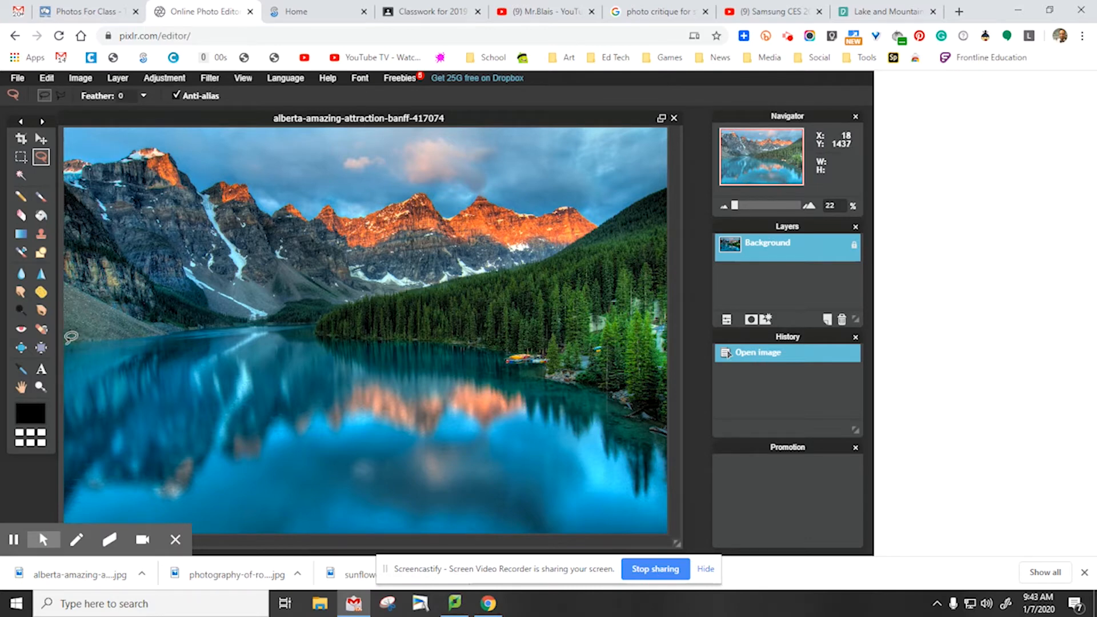
mouse_move(98, 340)
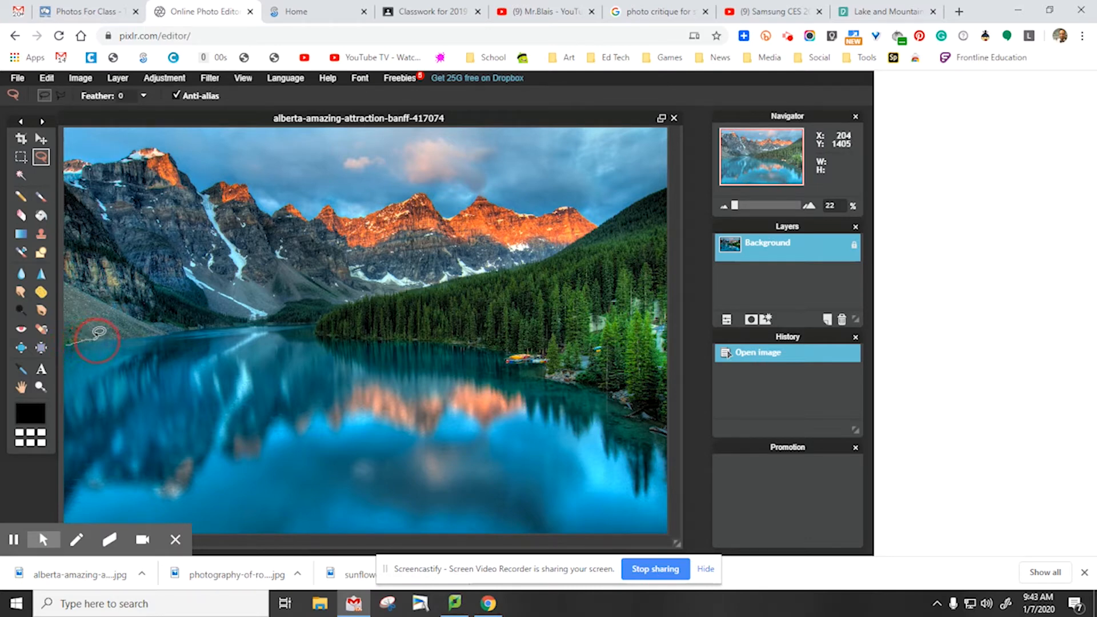
mouse_move(179, 332)
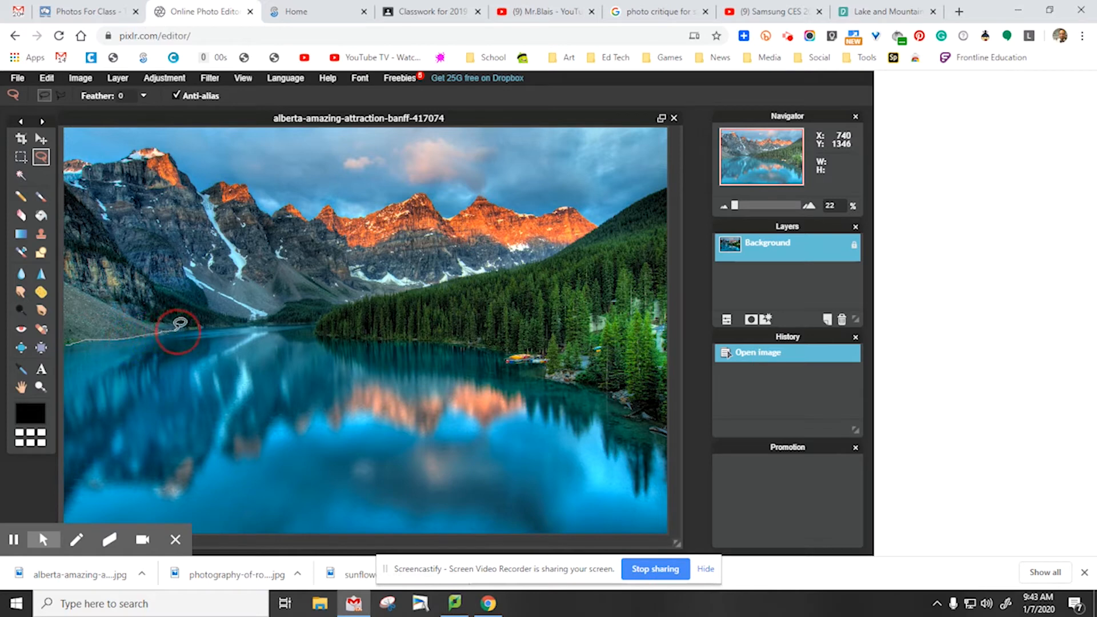
mouse_move(264, 327)
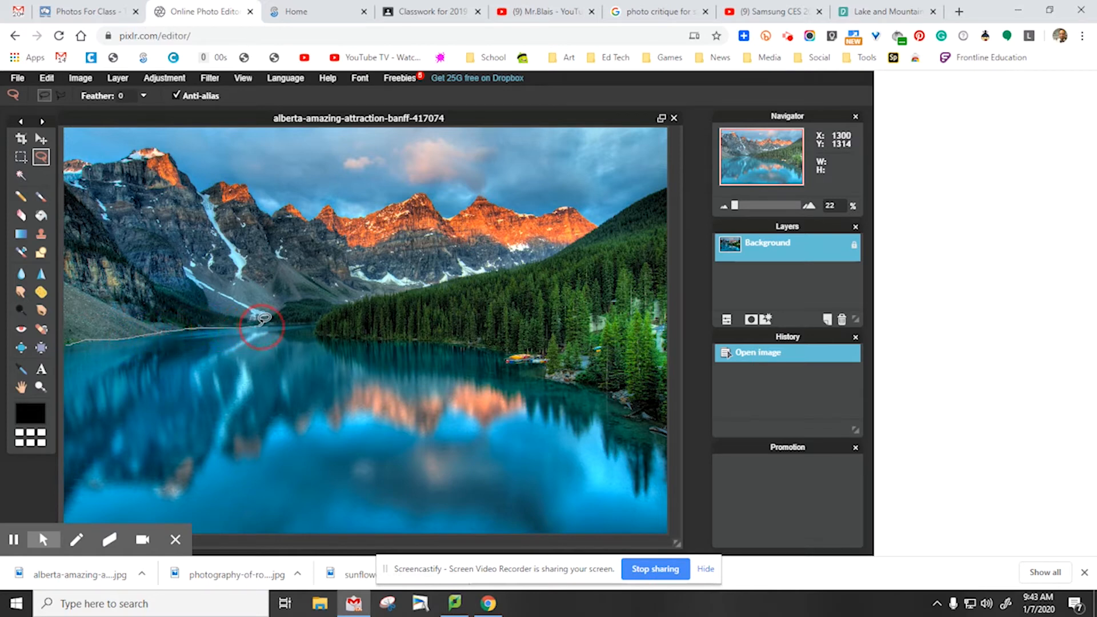
mouse_move(314, 325)
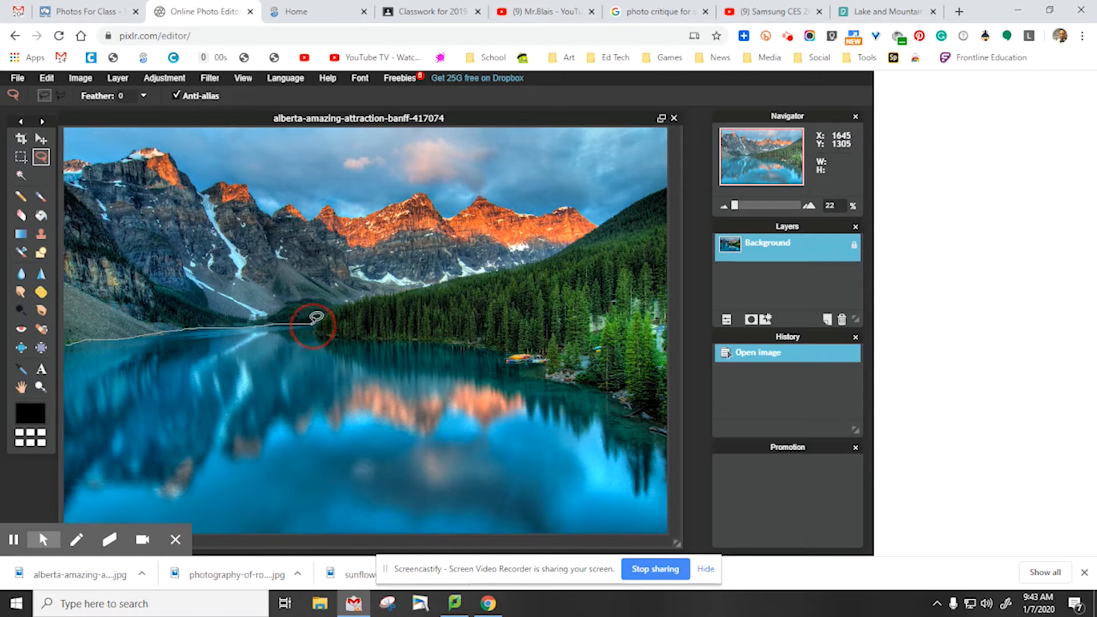
left_click_drag(315, 324, 376, 343)
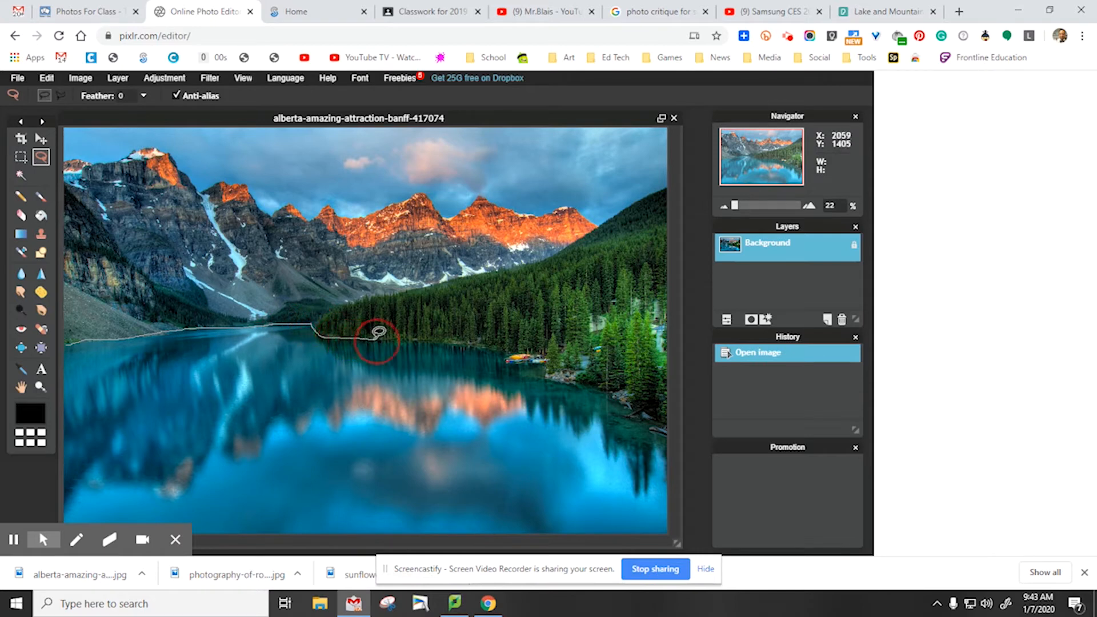
mouse_move(451, 343)
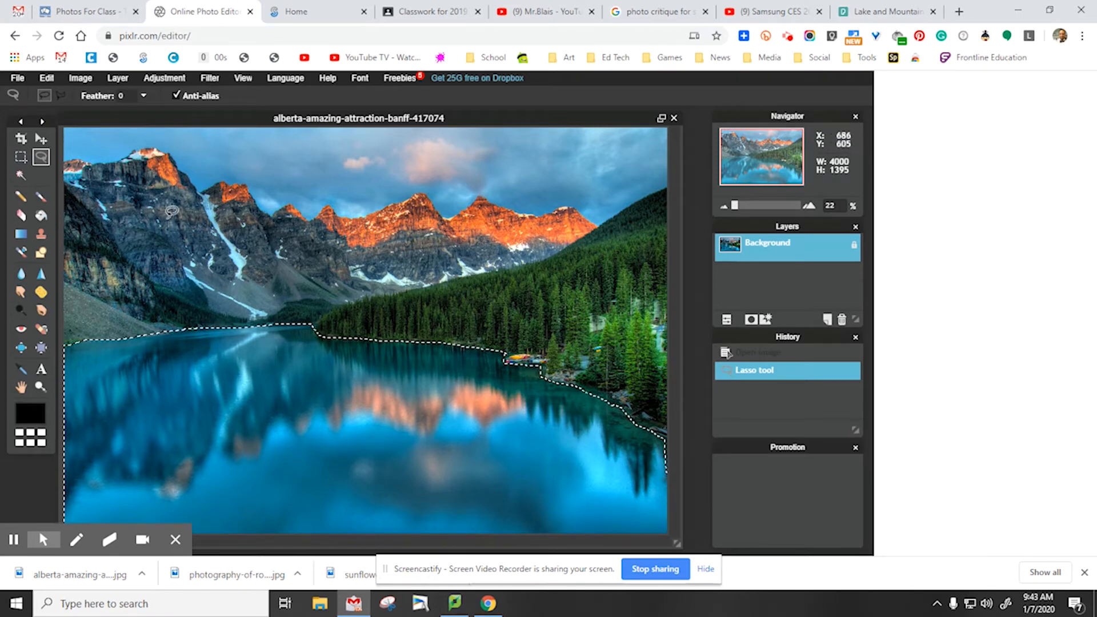
left_click(165, 78)
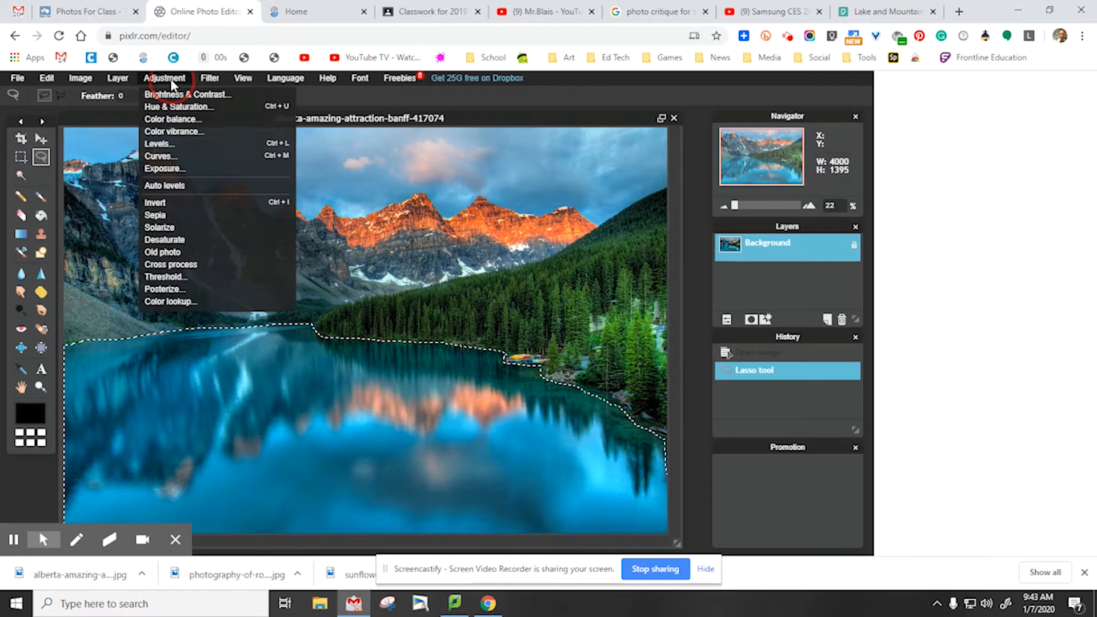
mouse_move(178, 107)
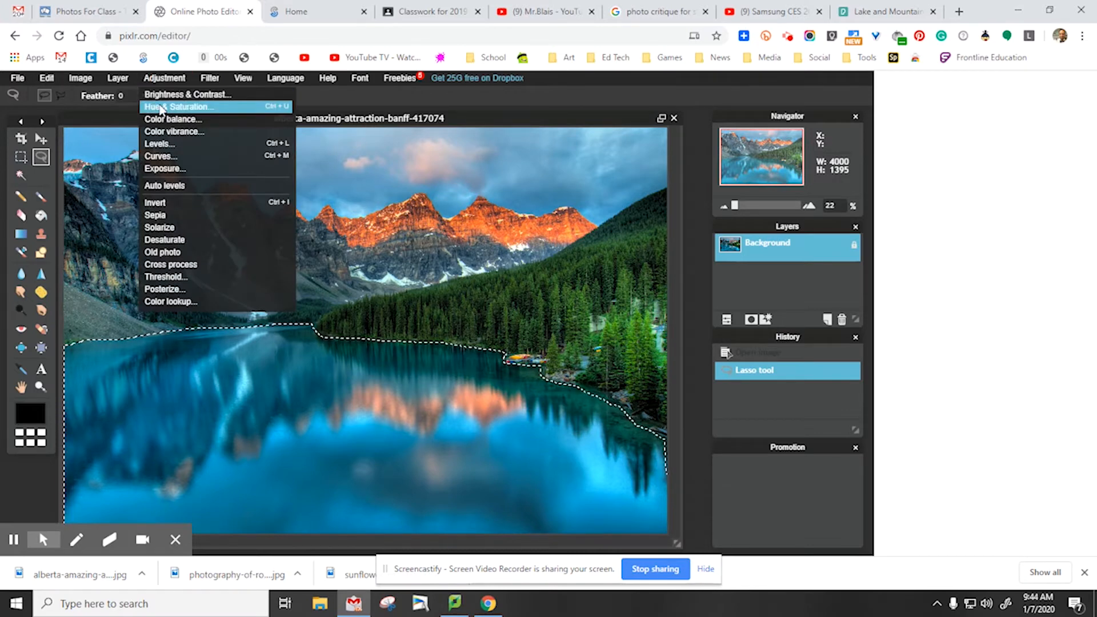
left_click(180, 106)
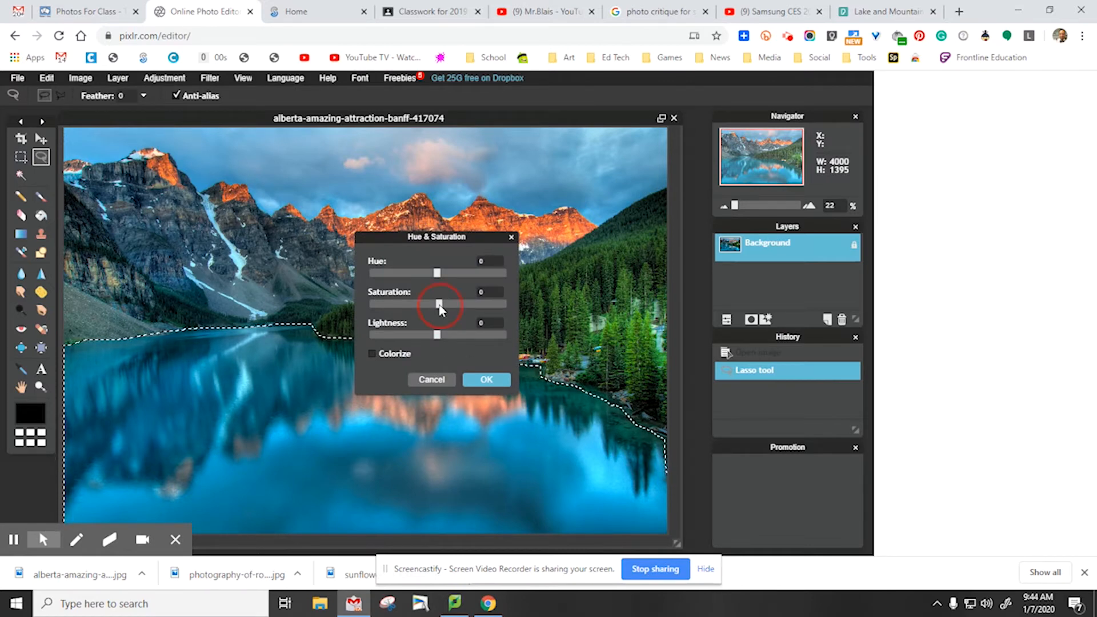
left_click_drag(438, 303, 367, 303)
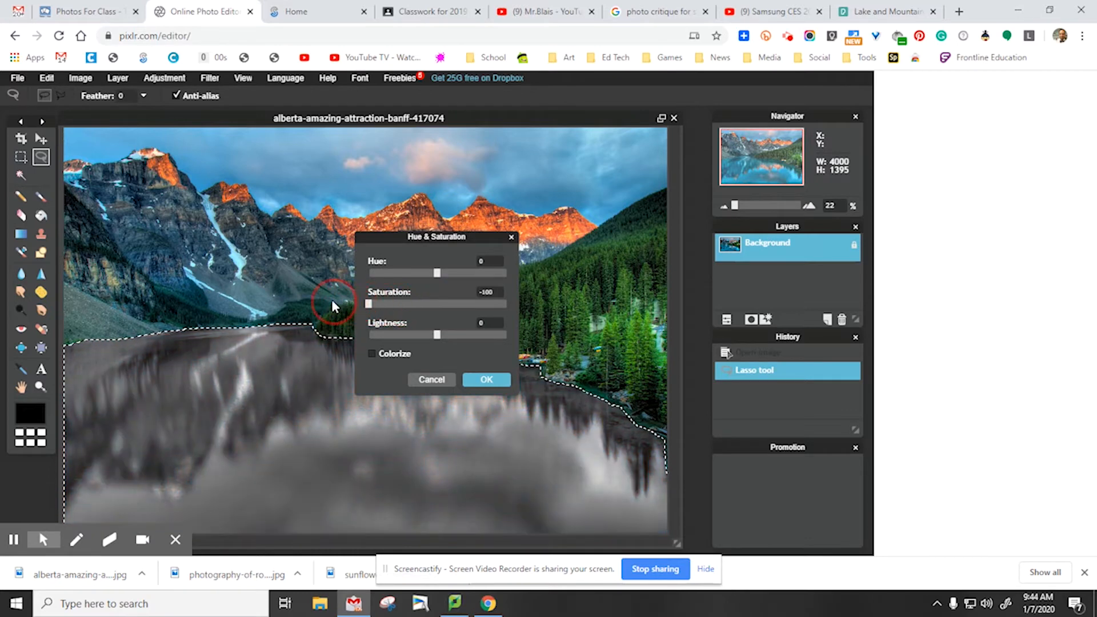
mouse_move(422, 495)
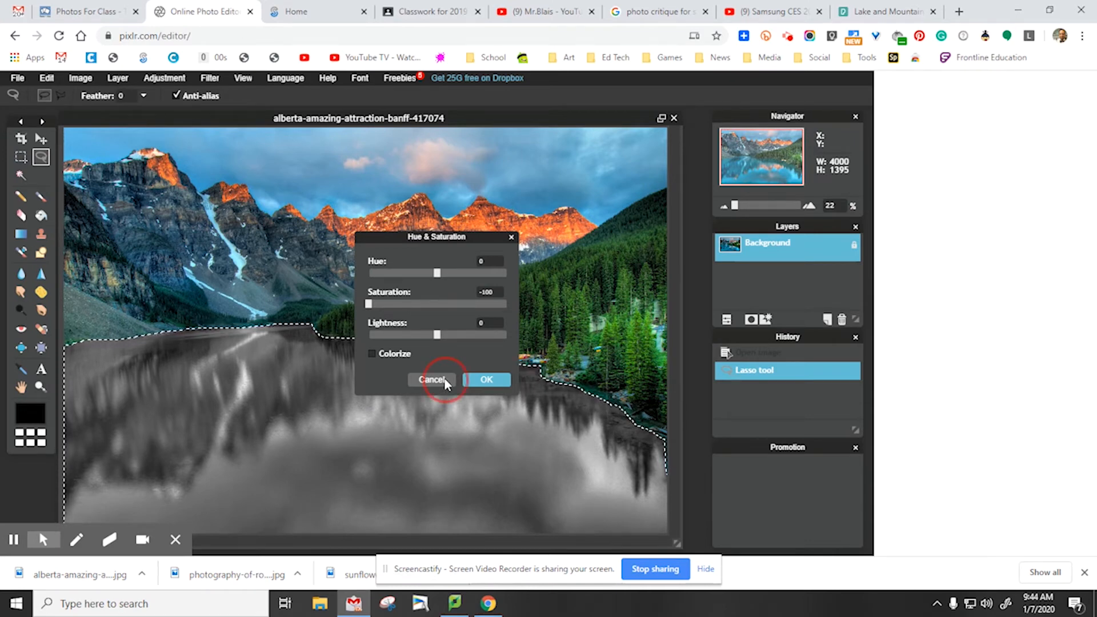
left_click(432, 379)
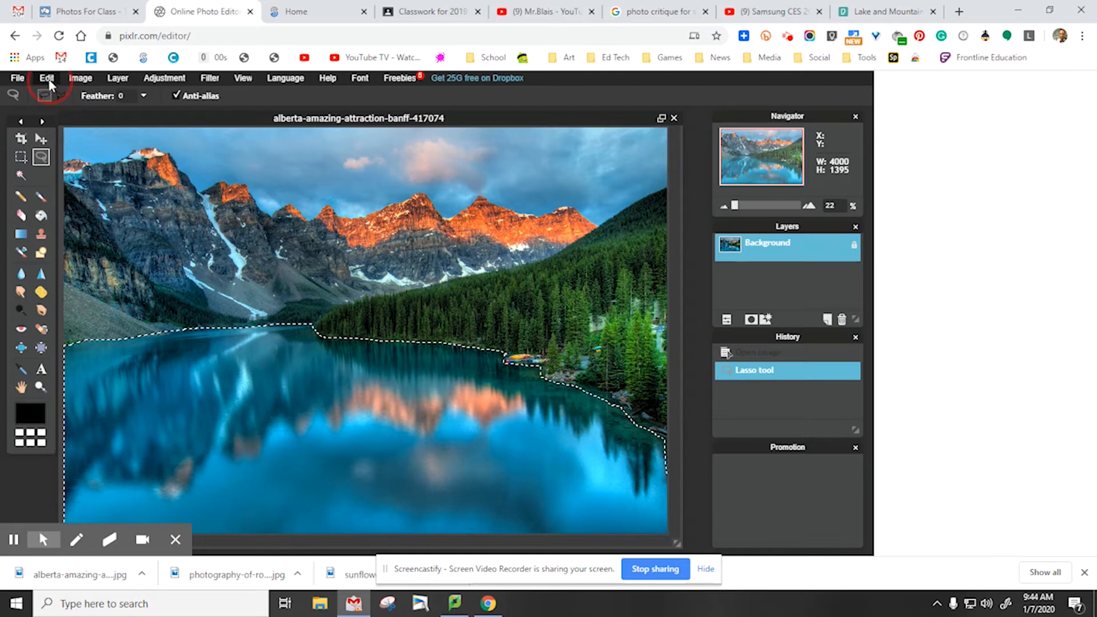
Invert the selection to everything except the lake, then bring up the Adjustment menu
left_click(45, 77)
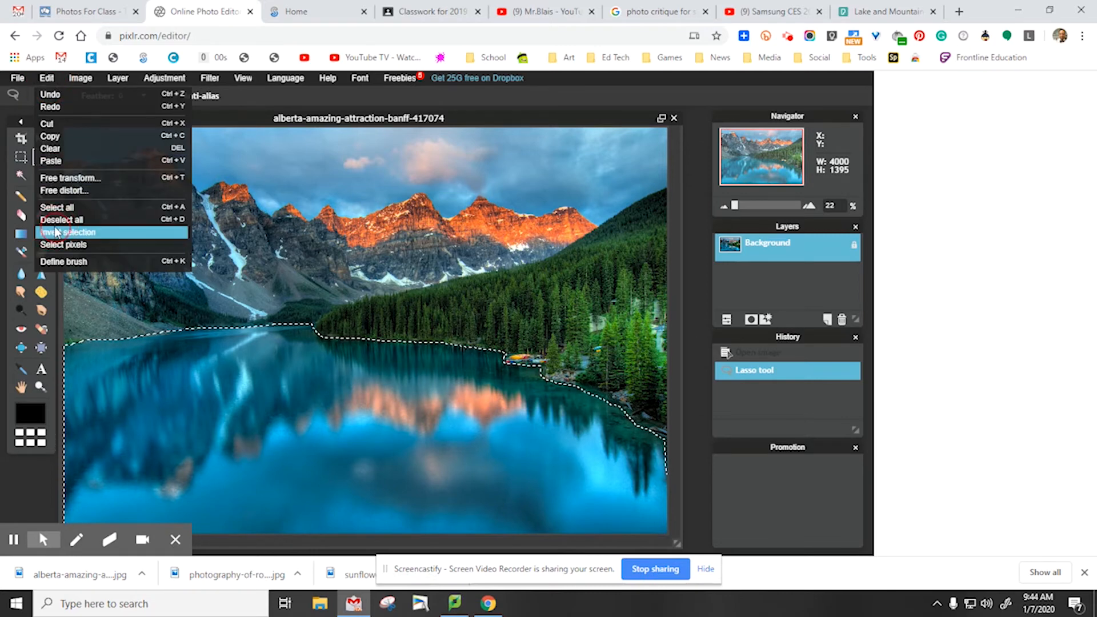
left_click(68, 231)
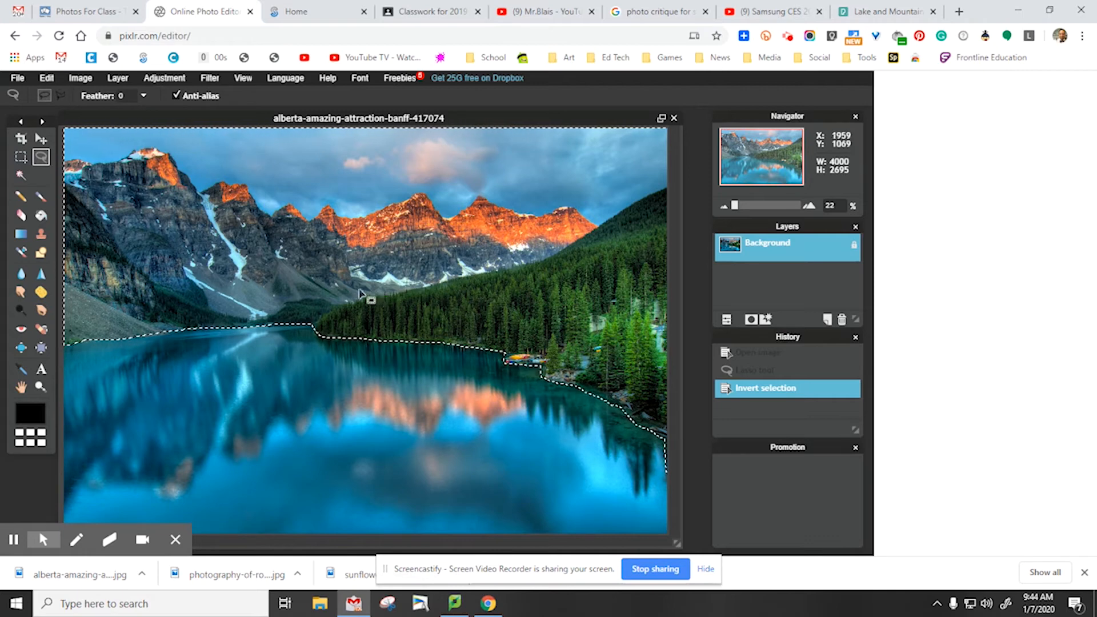
left_click(164, 78)
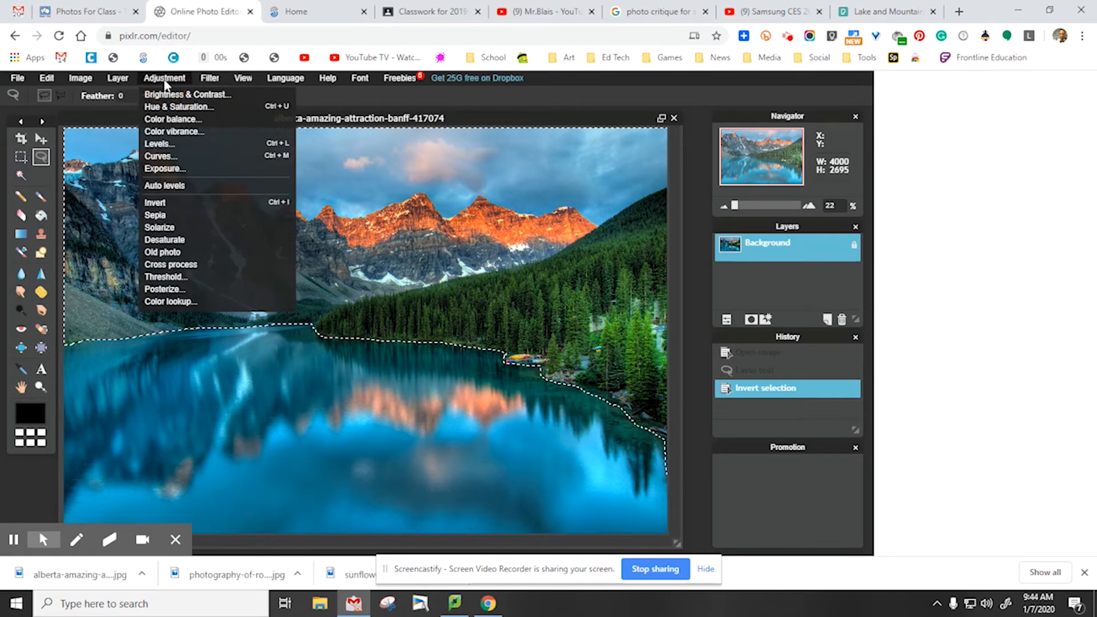
mouse_move(174, 132)
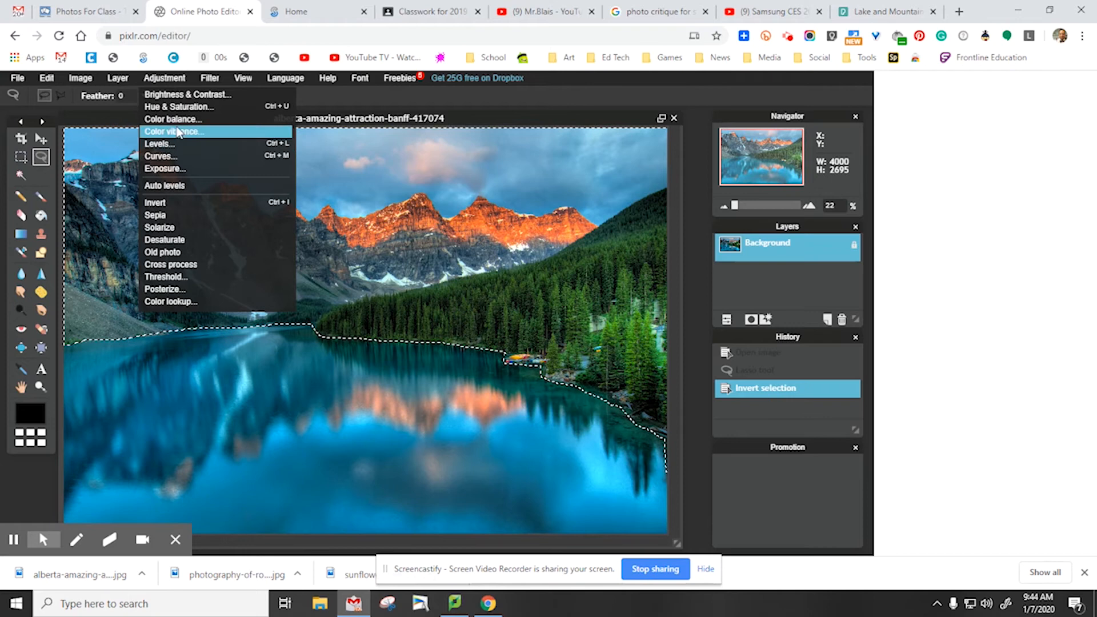
Apply Hue & Saturation with saturation -100 to turn everything outside the lake grey
left_click(178, 106)
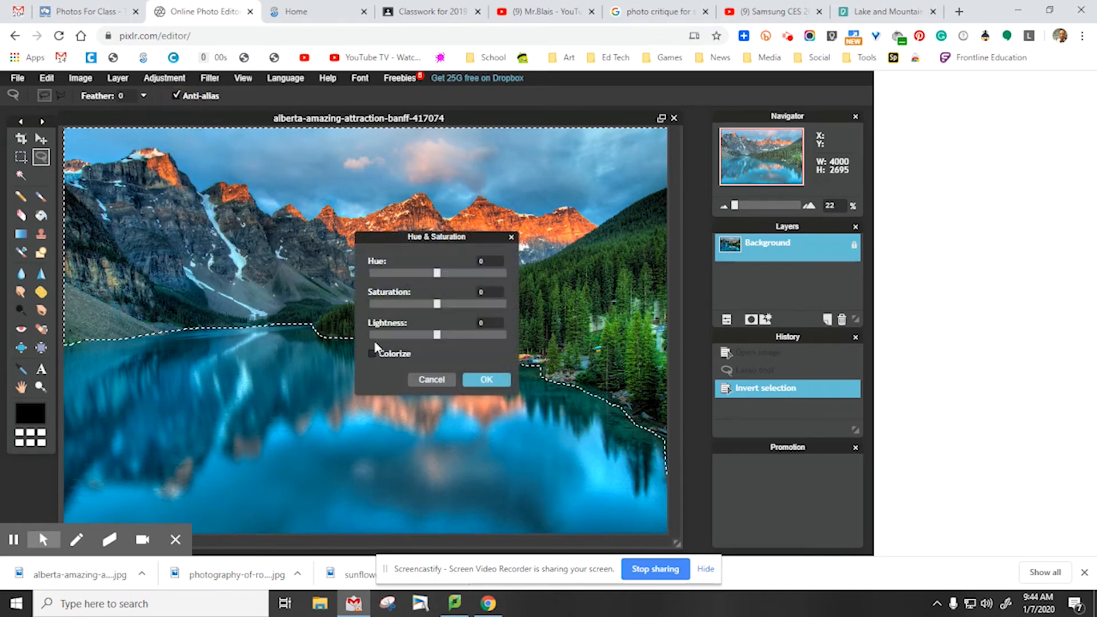
left_click_drag(436, 304, 431, 304)
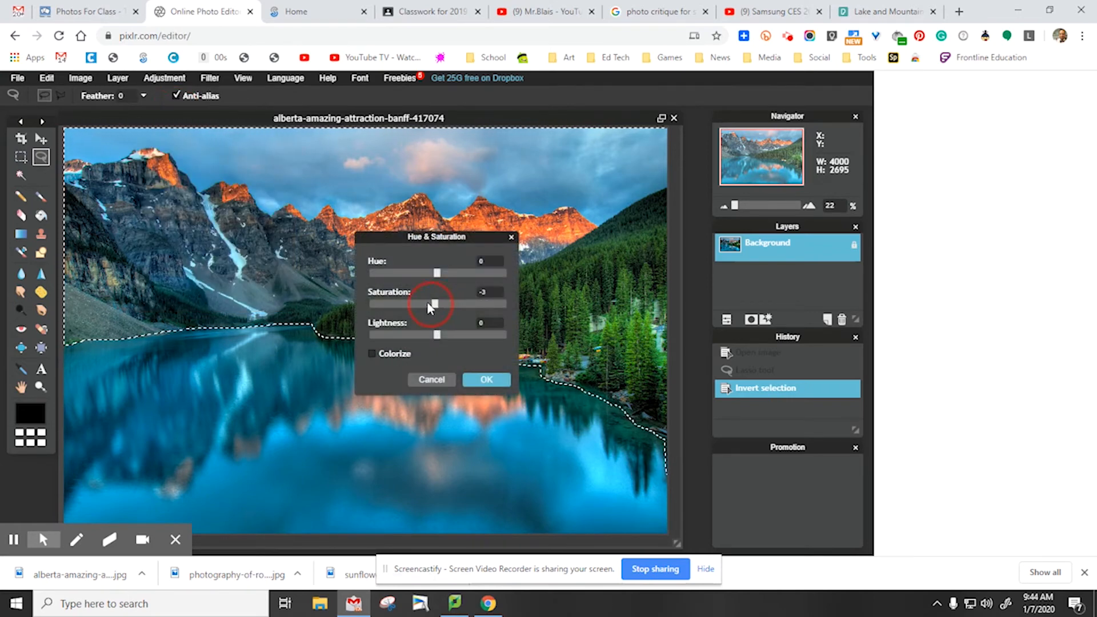
left_click_drag(436, 304, 368, 304)
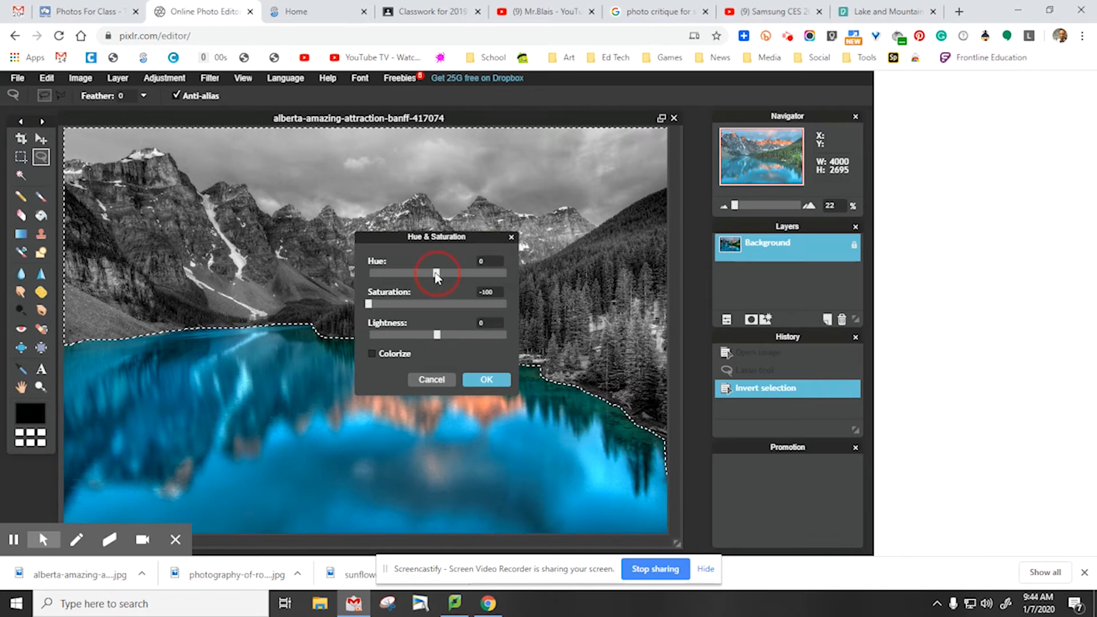
left_click_drag(436, 272, 477, 272)
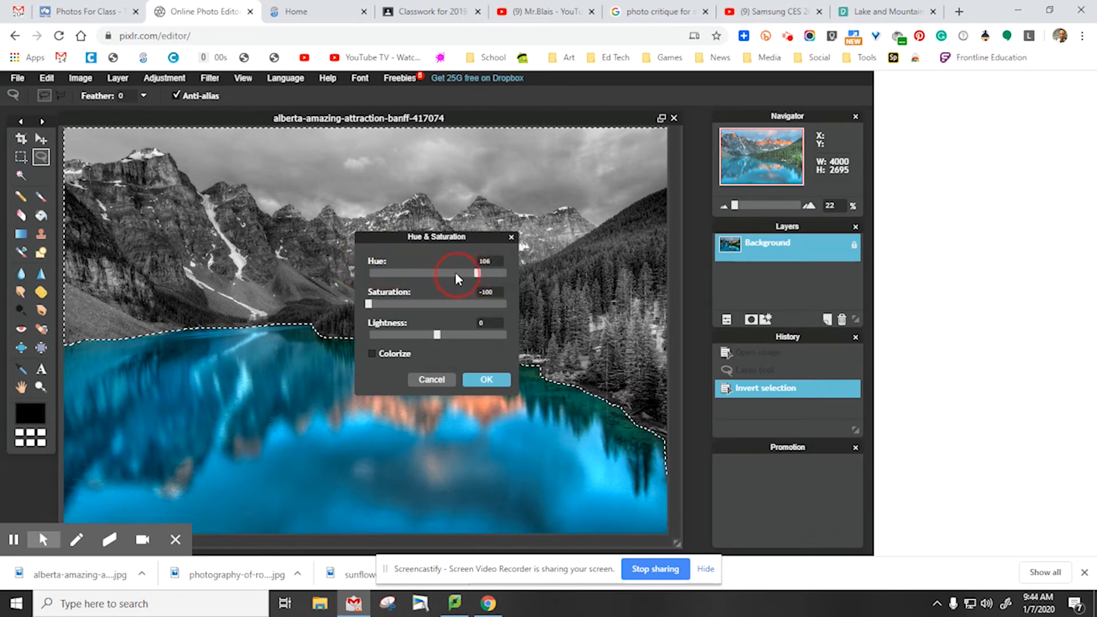
left_click_drag(478, 272, 423, 272)
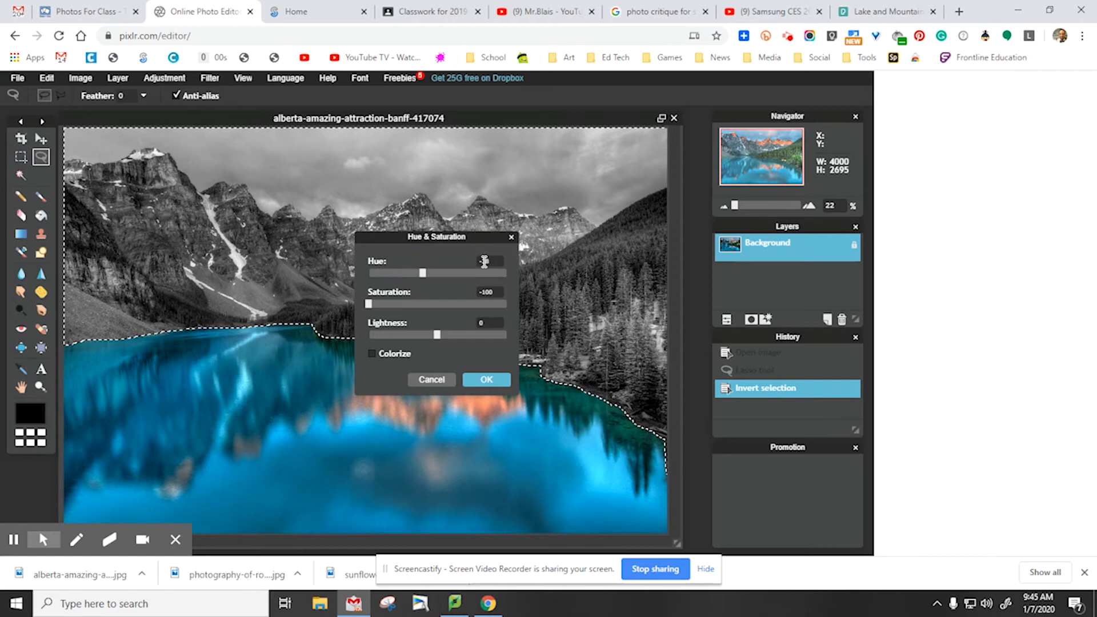
type("-38")
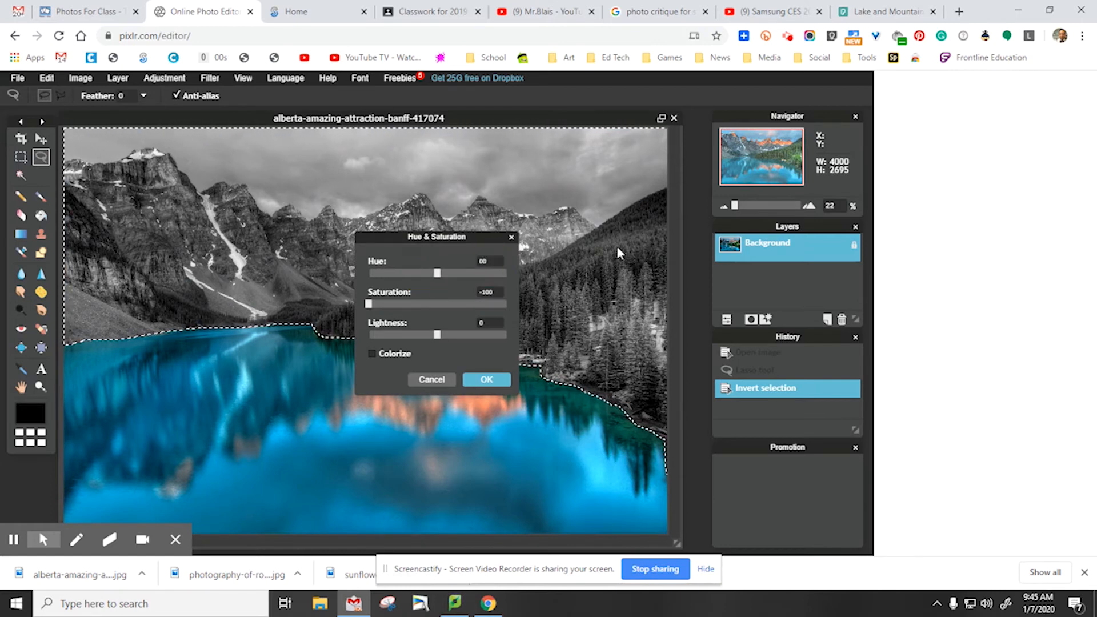
left_click(486, 380)
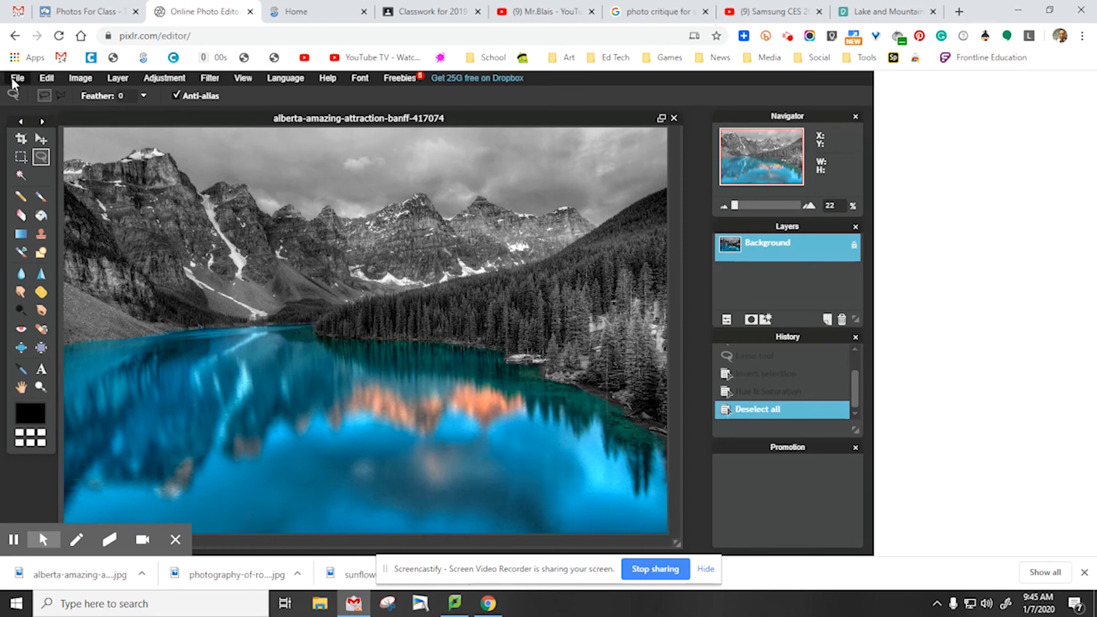
Set the save to a JPEG named Color Highlight at quality 100
left_click(18, 78)
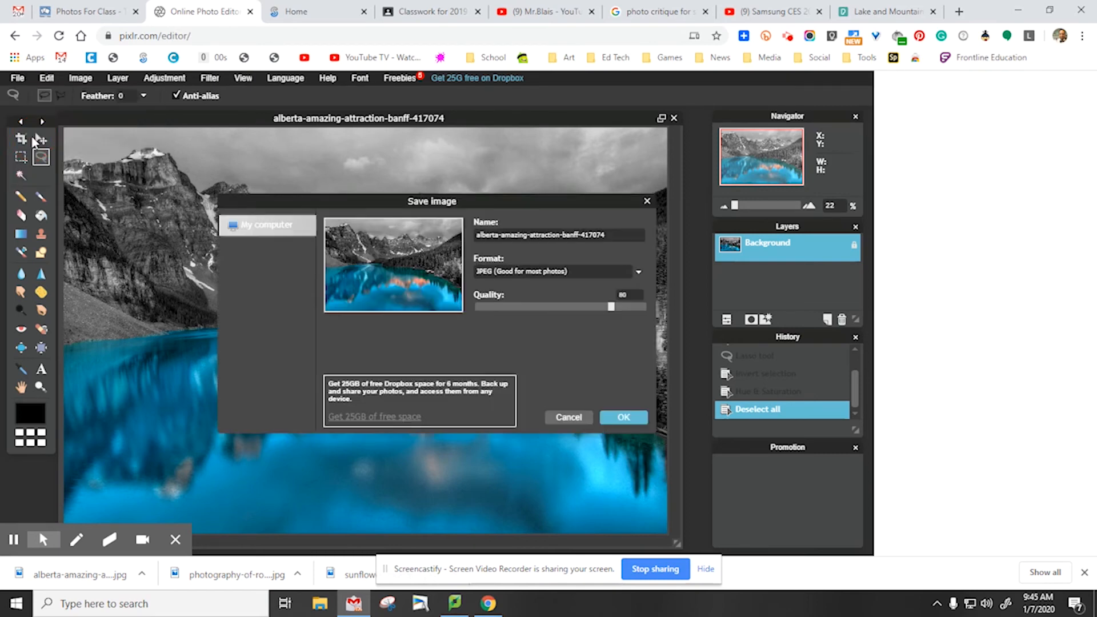
left_click(623, 417)
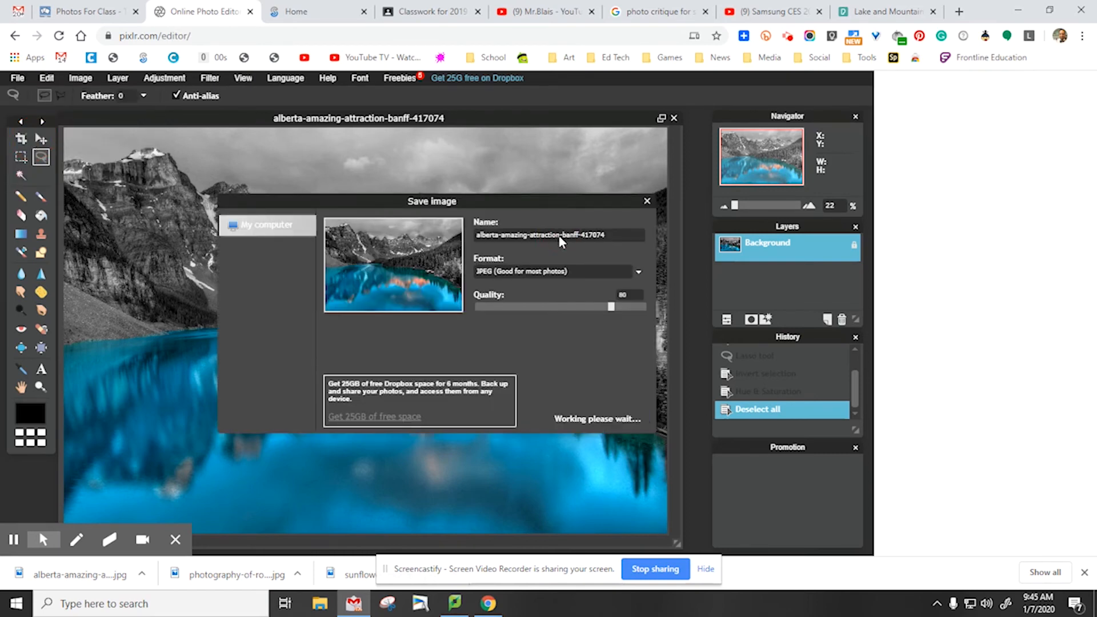
type("Color Highlight")
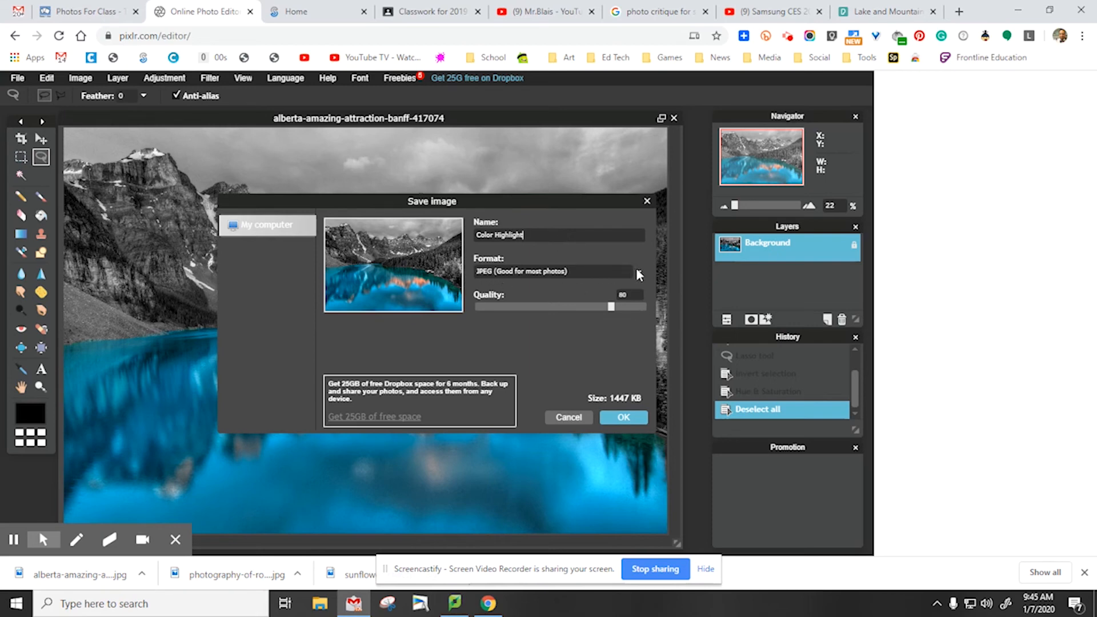
left_click(556, 272)
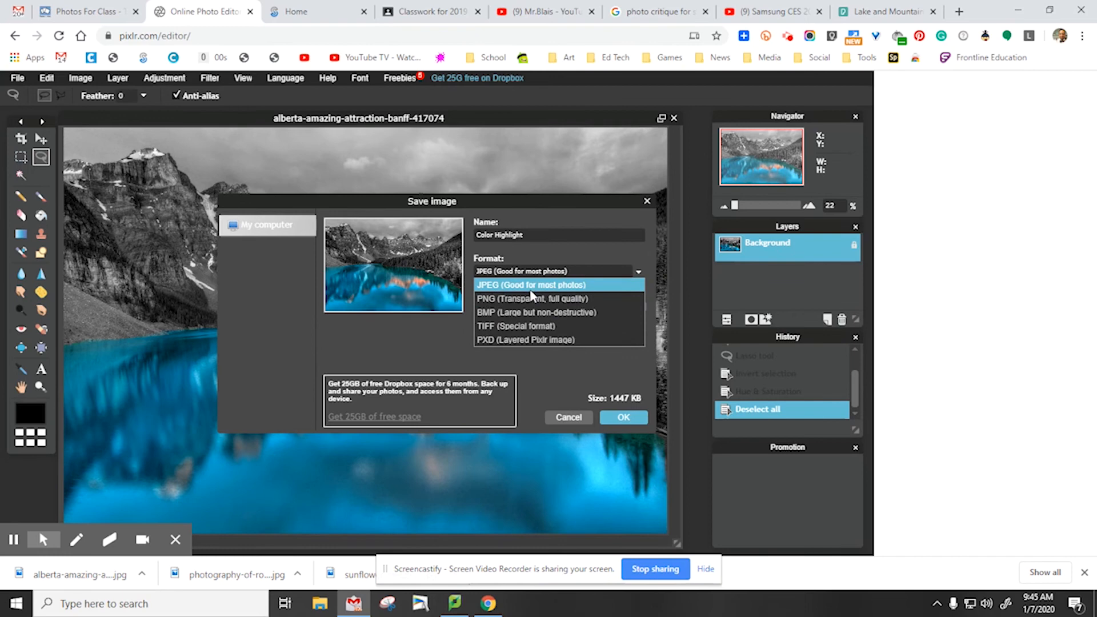
left_click(530, 284)
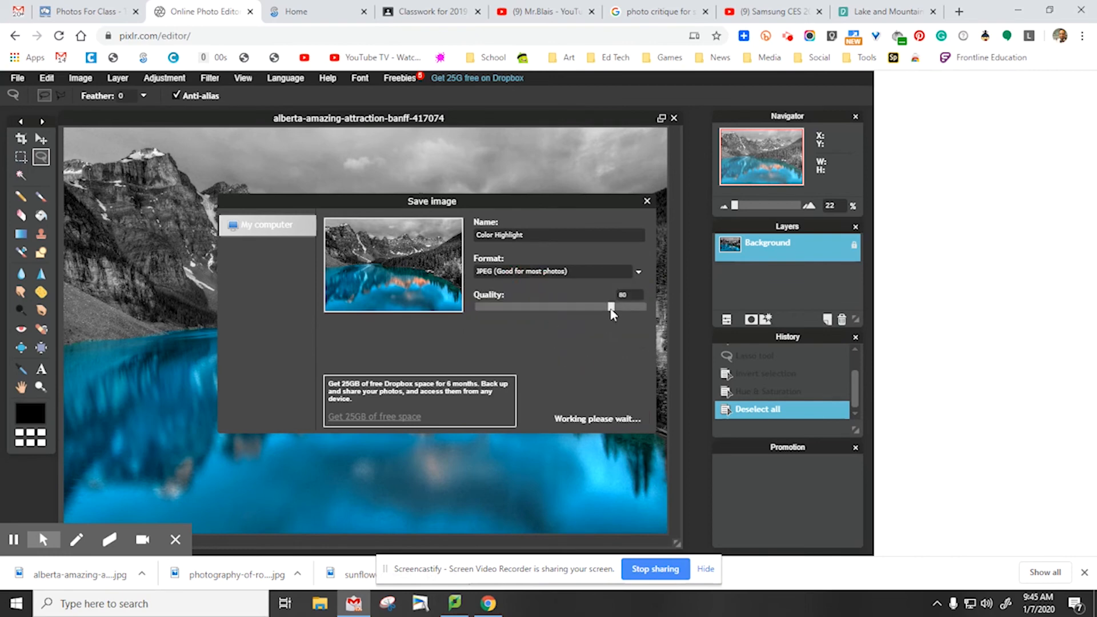
left_click_drag(608, 306, 644, 307)
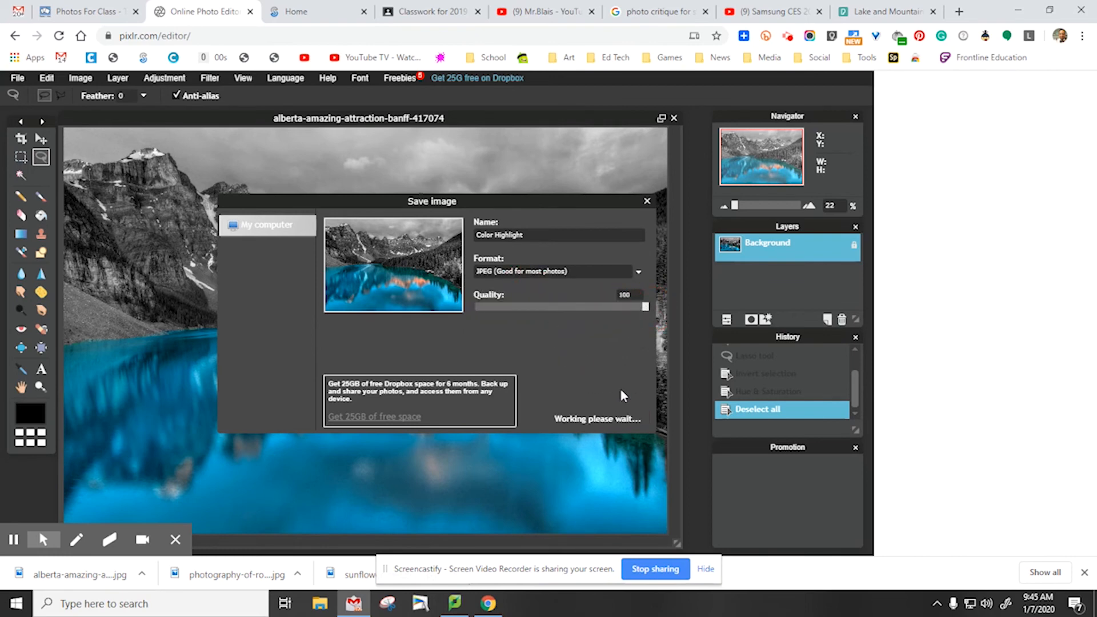
mouse_move(616, 425)
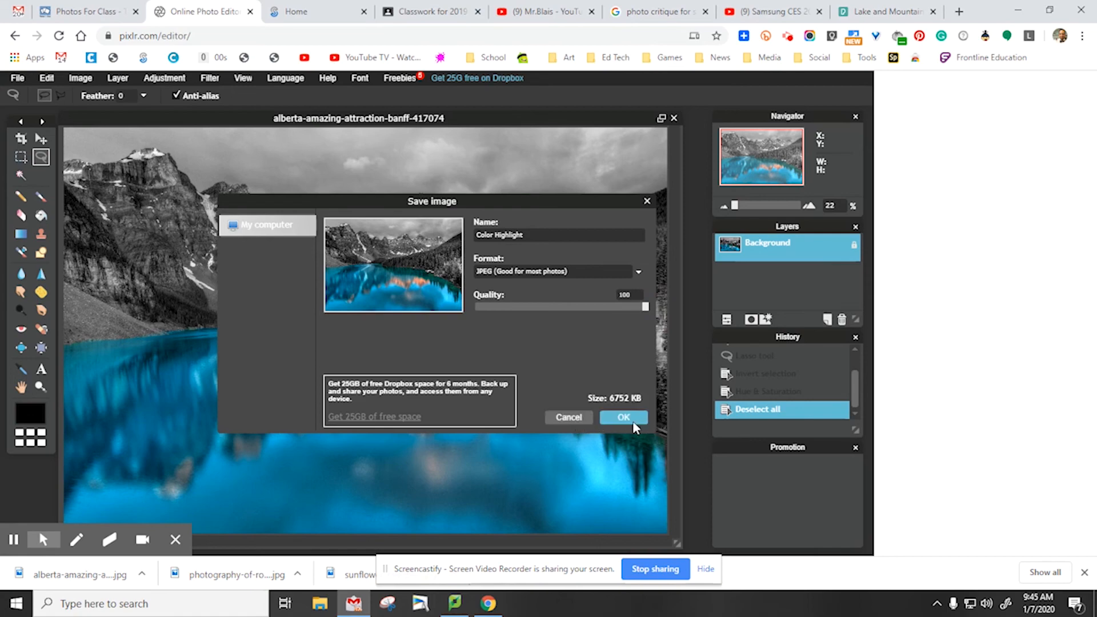
left_click(623, 417)
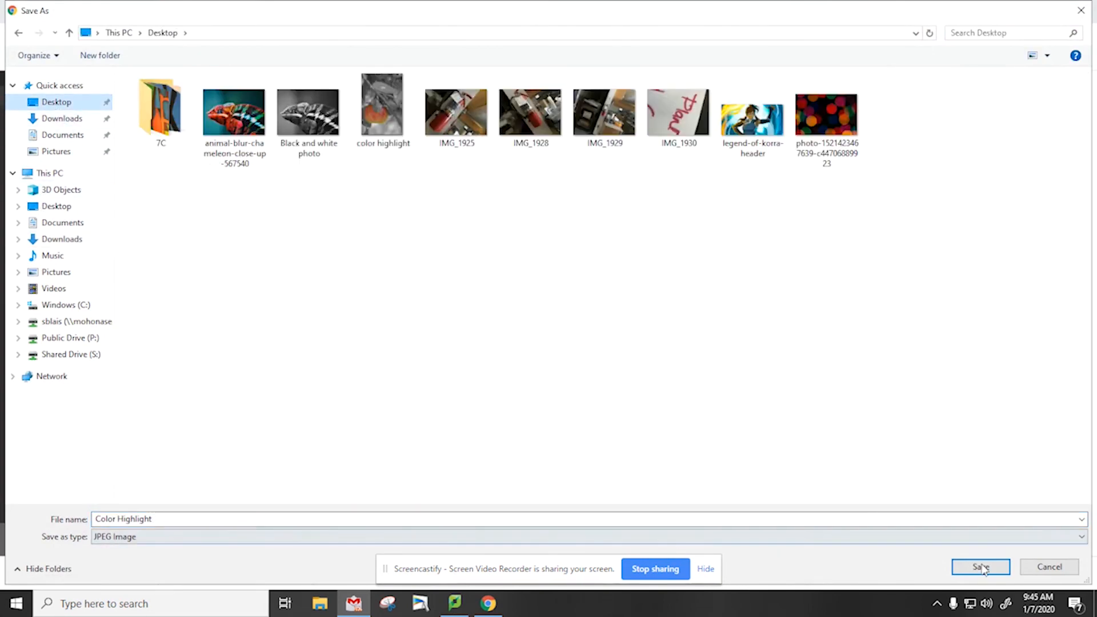
Save color highlight.jpg to the Desktop
left_click(980, 567)
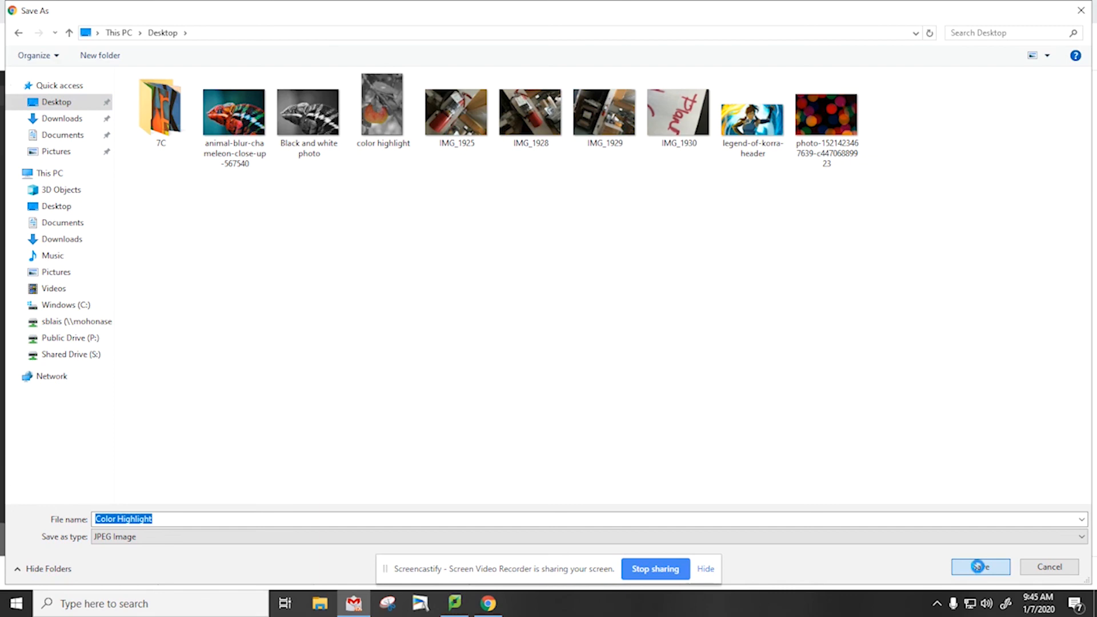
left_click(979, 567)
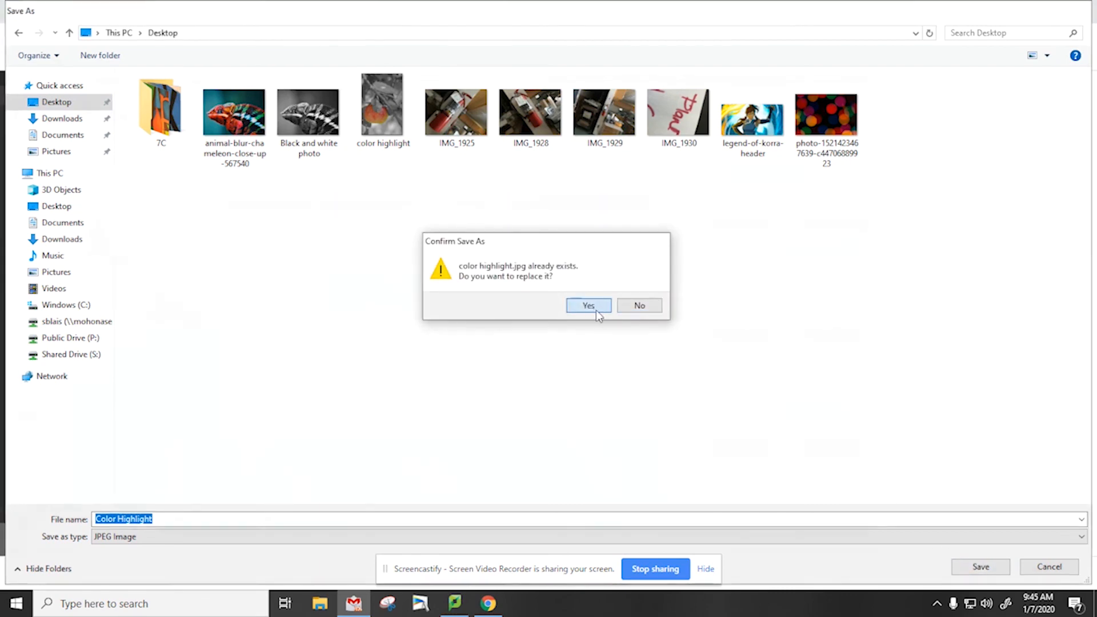